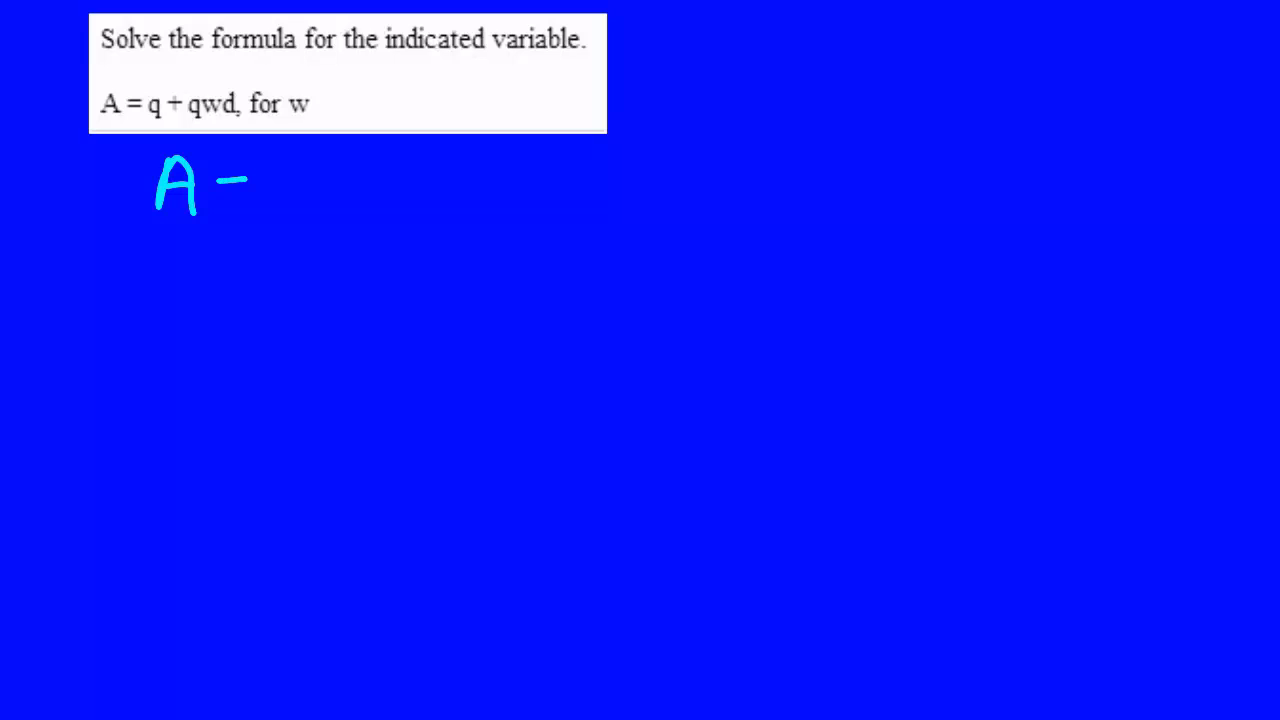
Handwrite the equation A = q + qwd in light blue below the printed problem.
drag(220, 190, 290, 190)
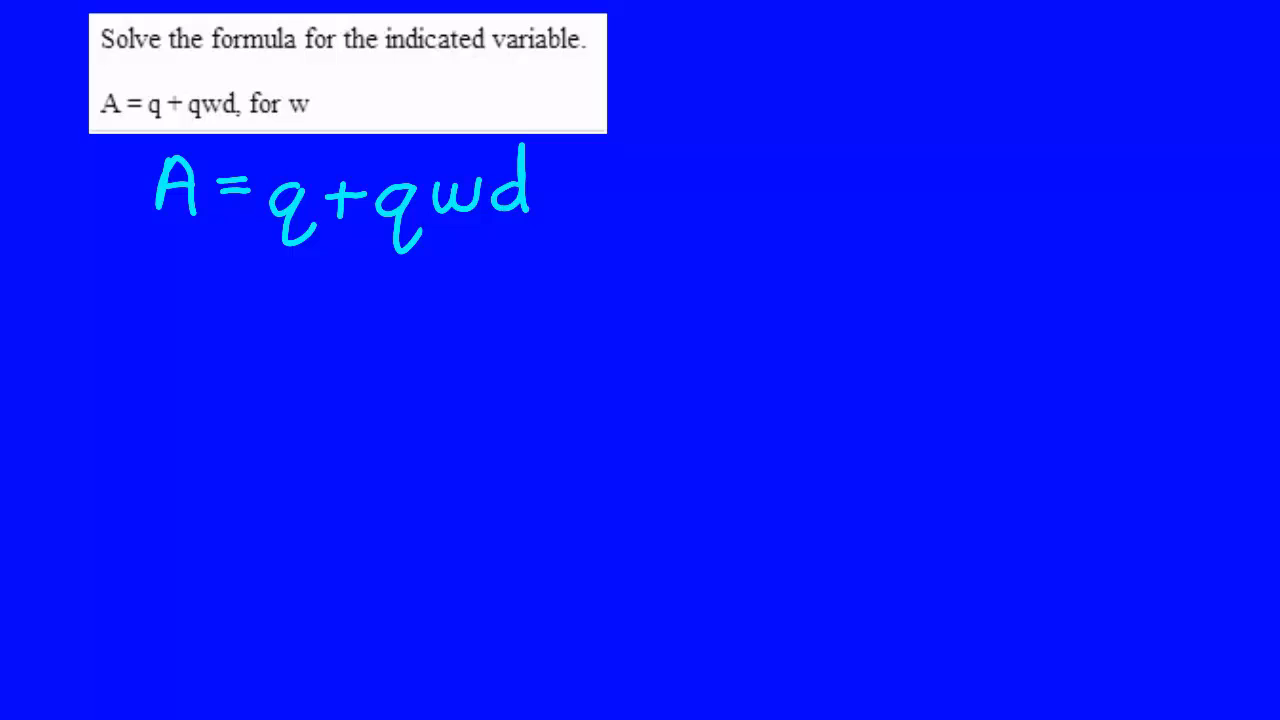
Circle the variable w in pink and write −q under the first q on the right side.
drag(480, 160, 470, 210)
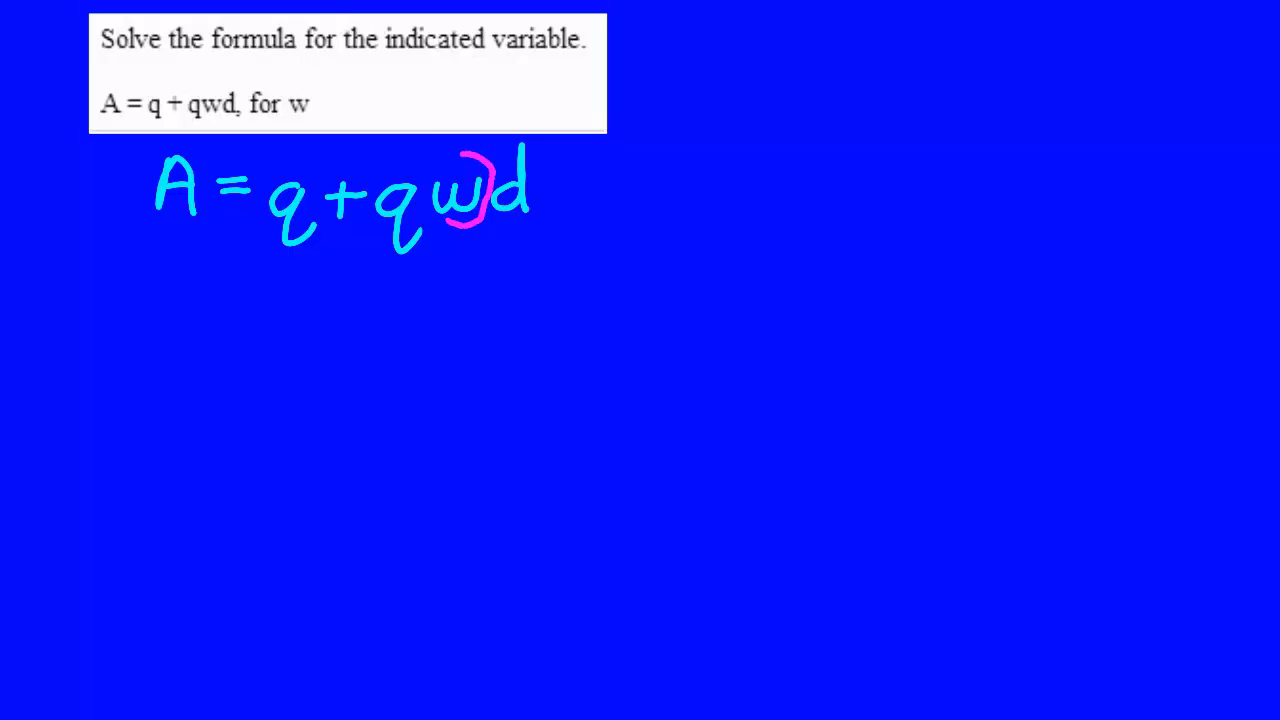
drag(480, 160, 440, 230)
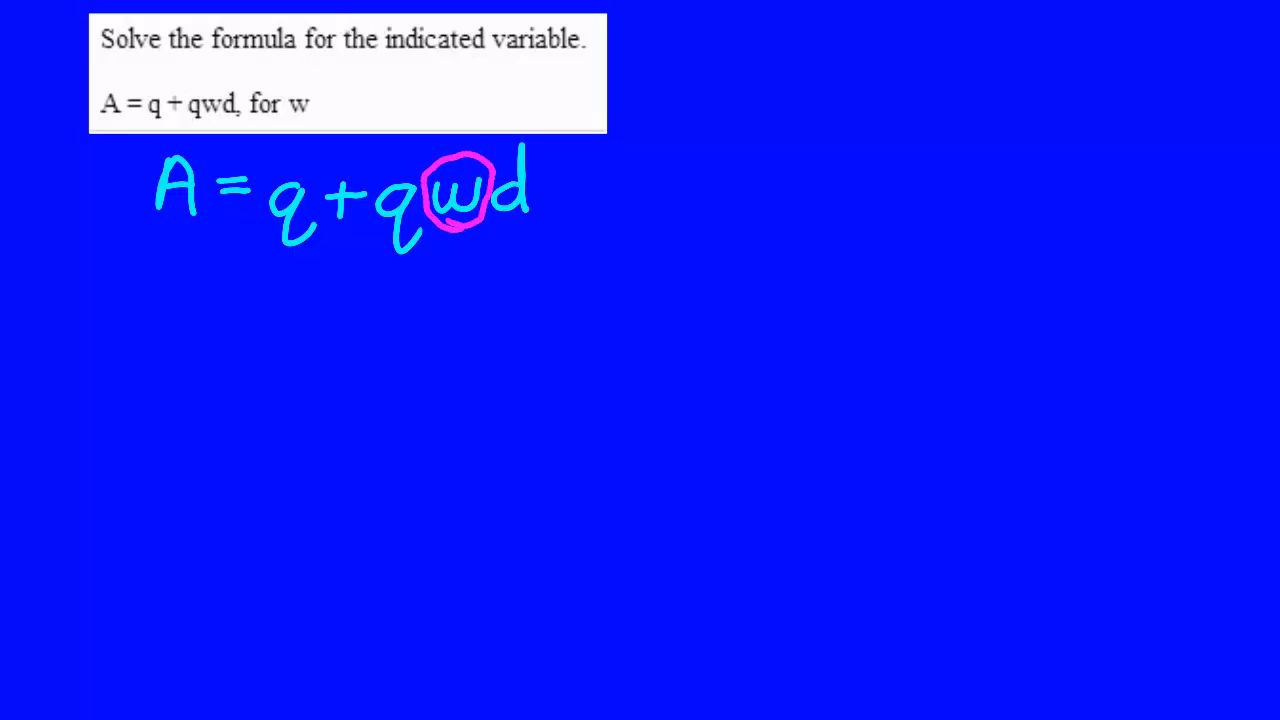
drag(264, 276, 290, 276)
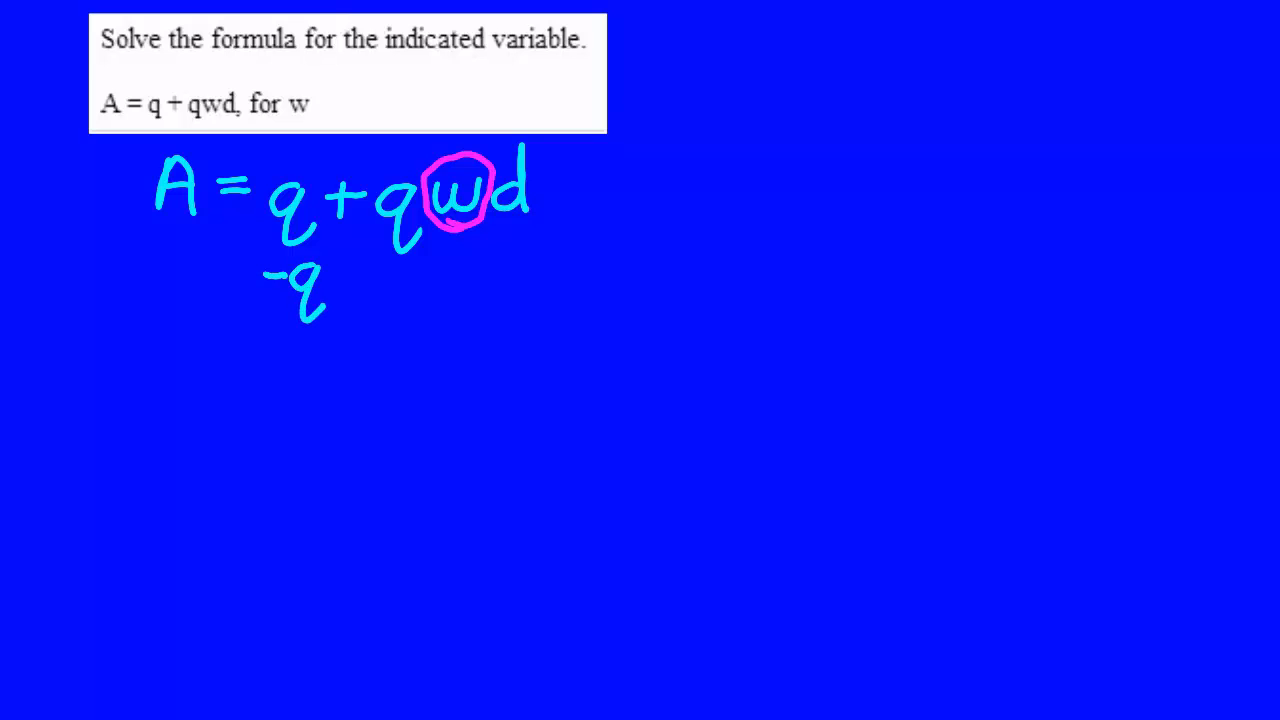
Write −q under A, underline both sides, and begin the next line with A.
drag(124, 258, 160, 258)
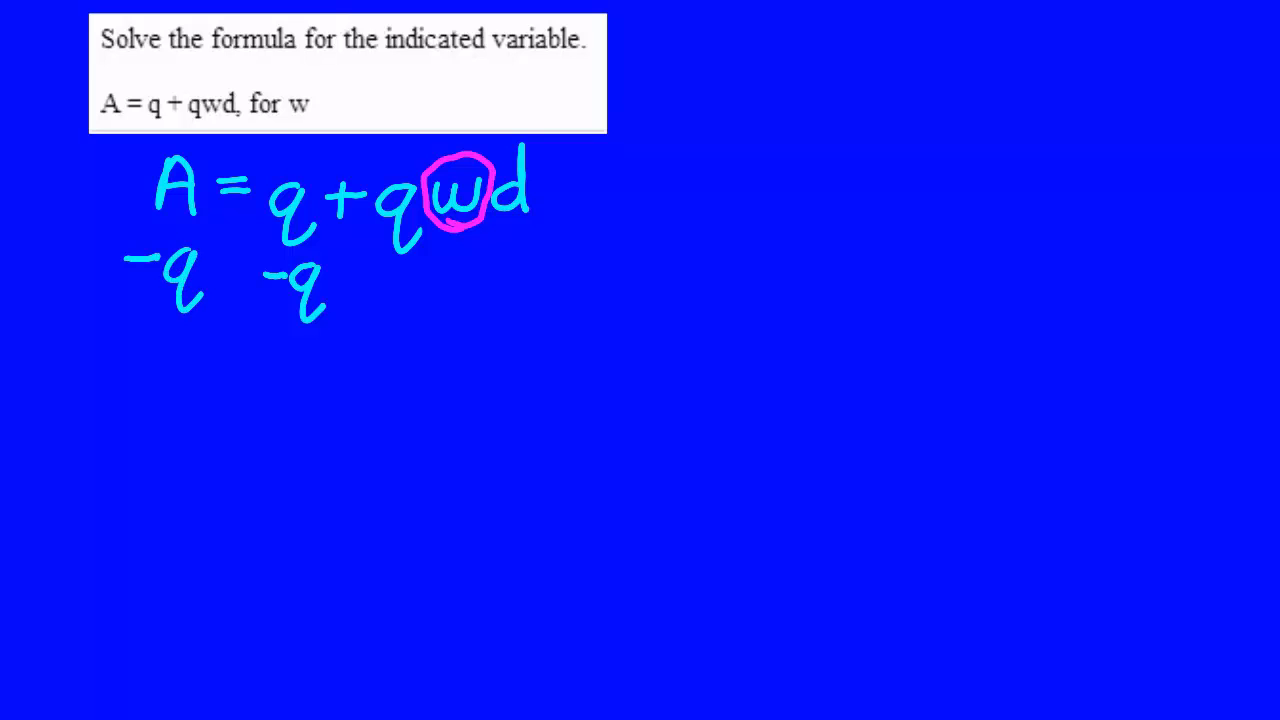
drag(110, 324, 212, 324)
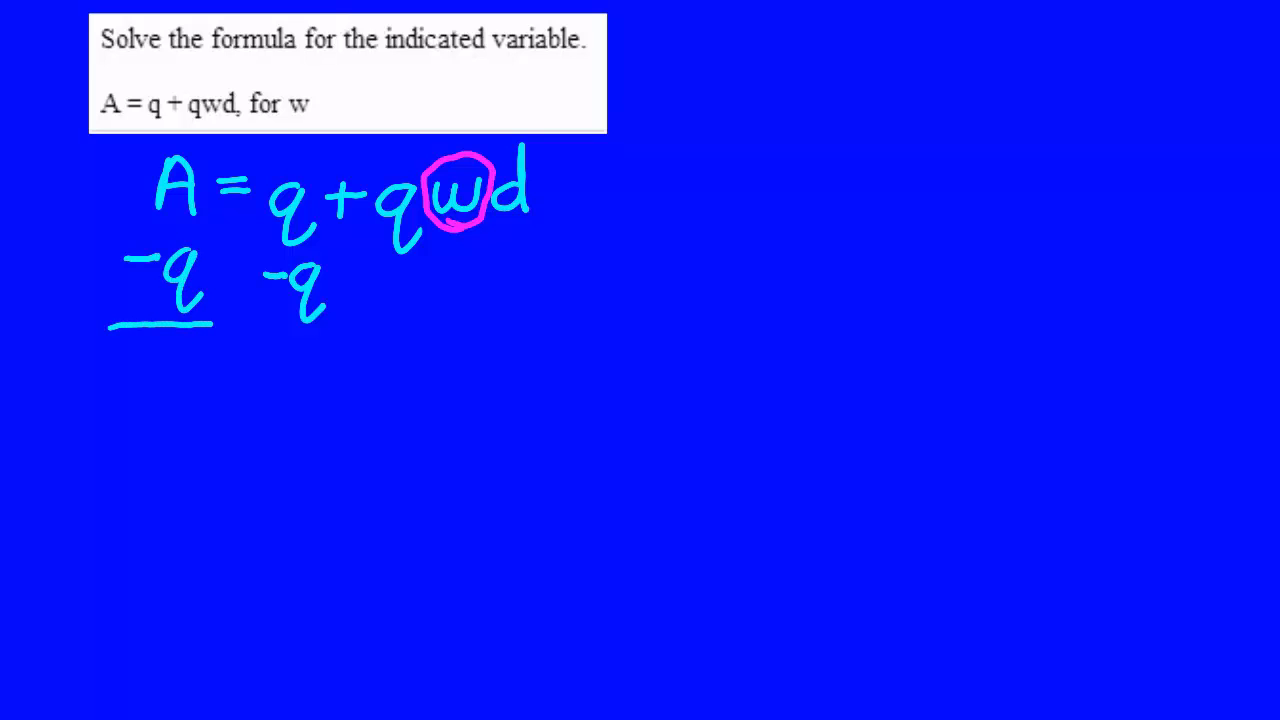
drag(270, 320, 504, 318)
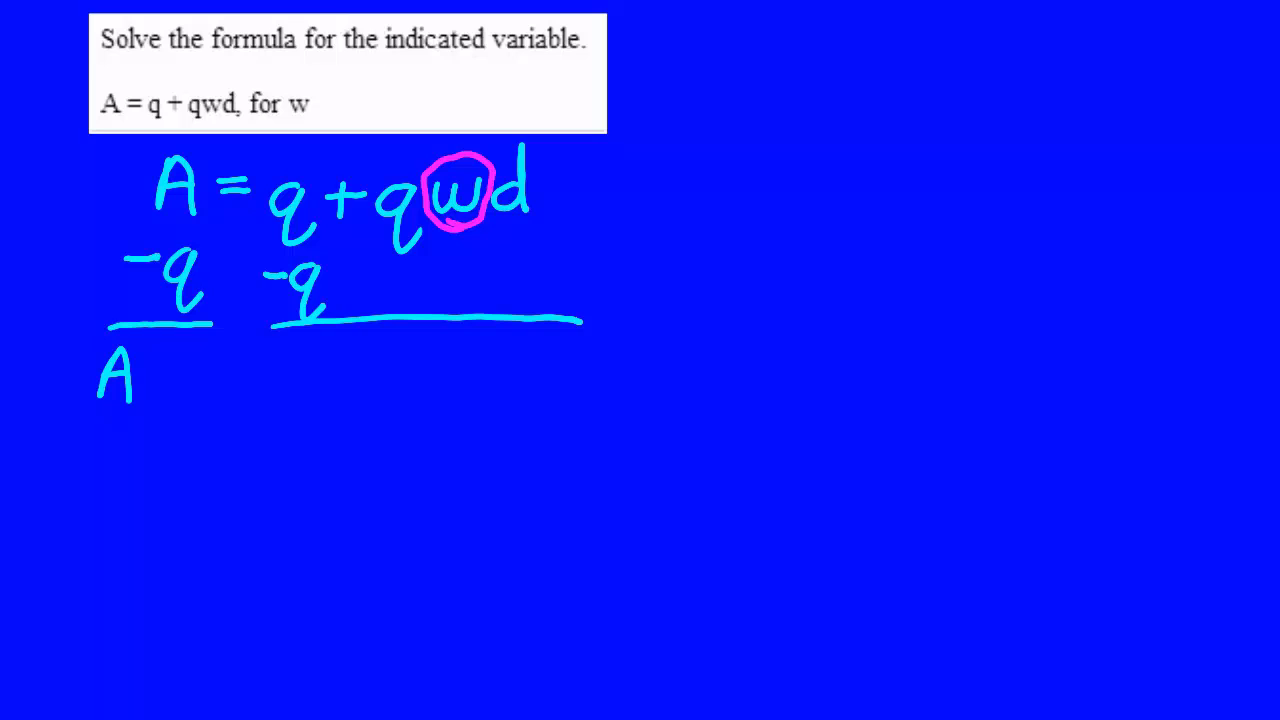
Write A − q = 0 + qwd, then the simplified line A − q = qwd below it.
drag(150, 376, 200, 380)
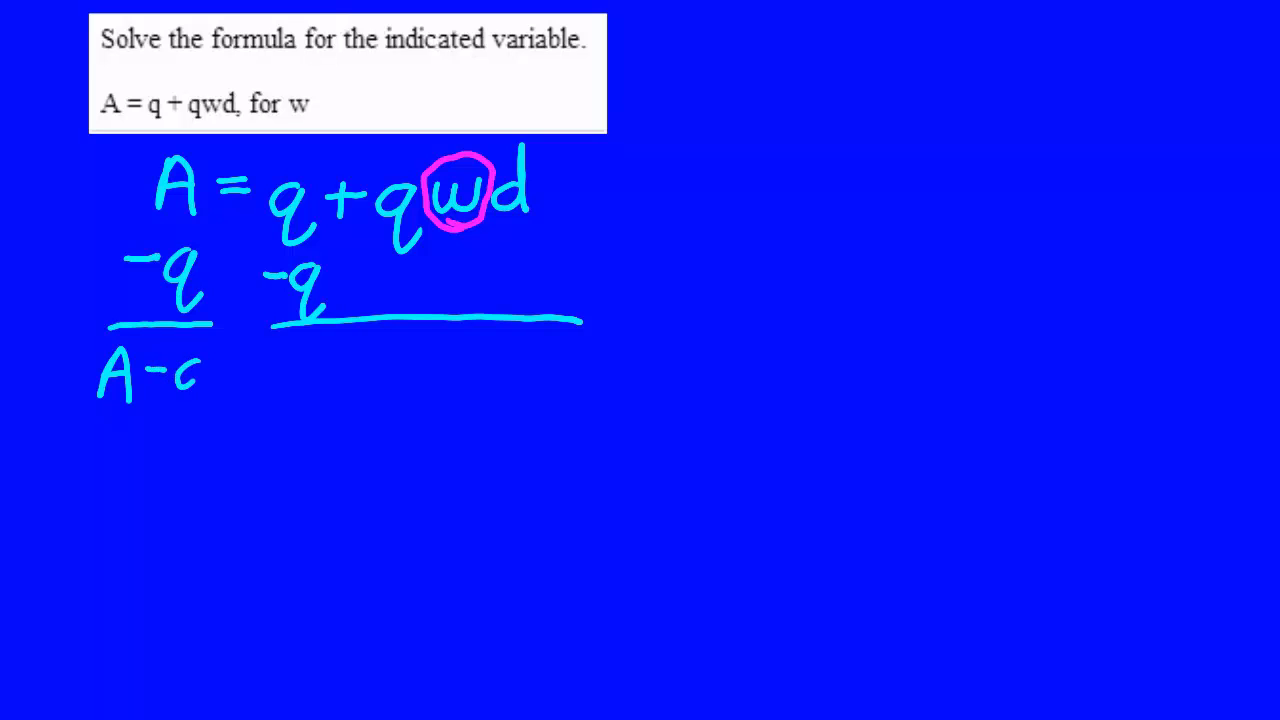
drag(190, 360, 250, 384)
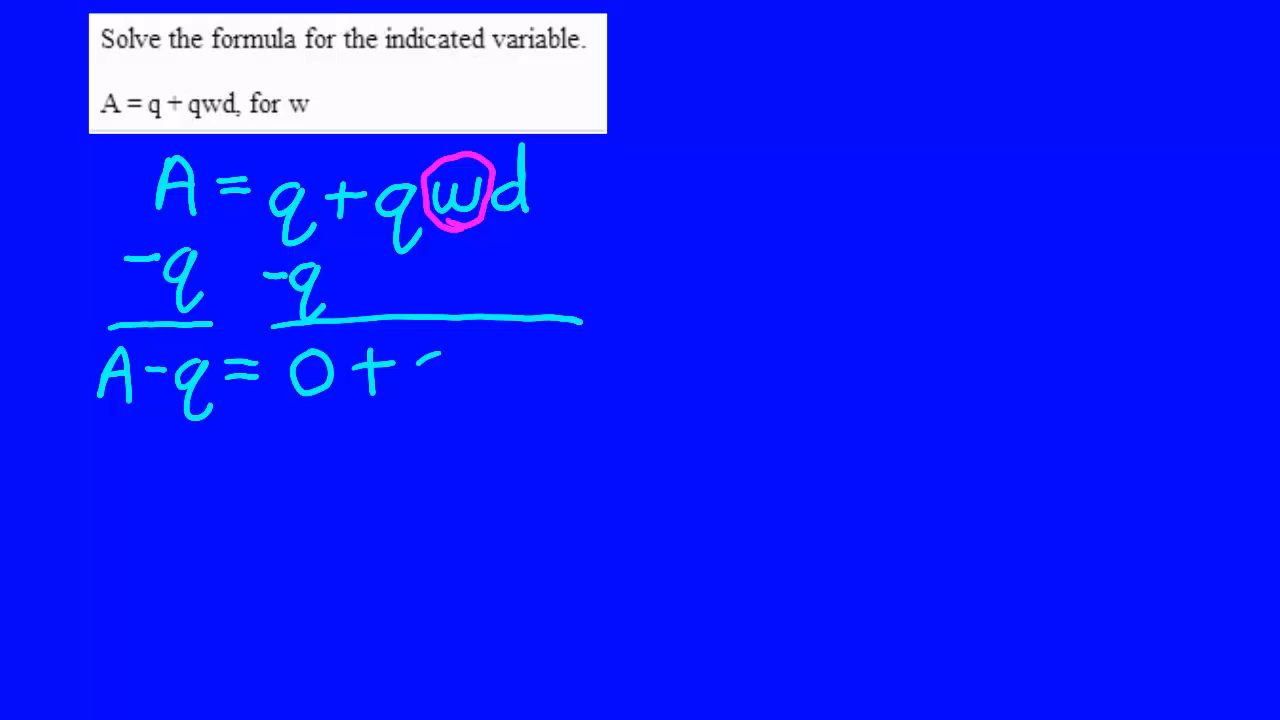
drag(420, 360, 440, 400)
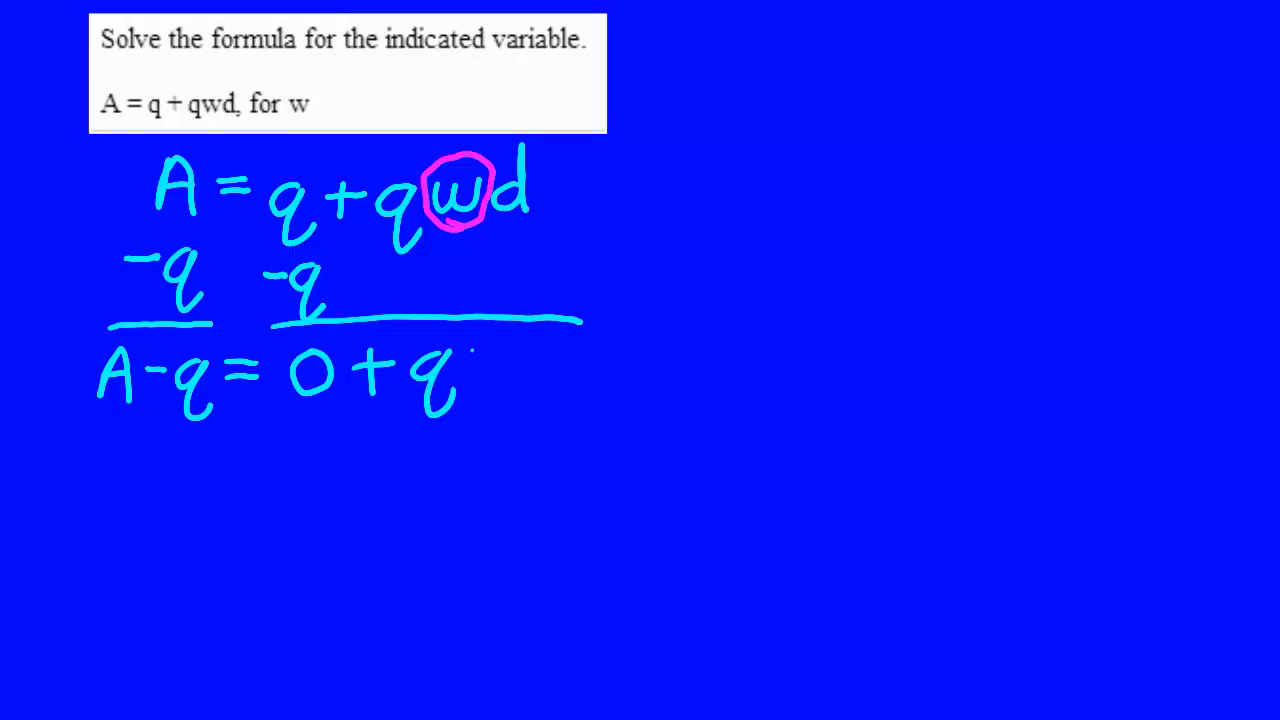
drag(470, 360, 510, 360)
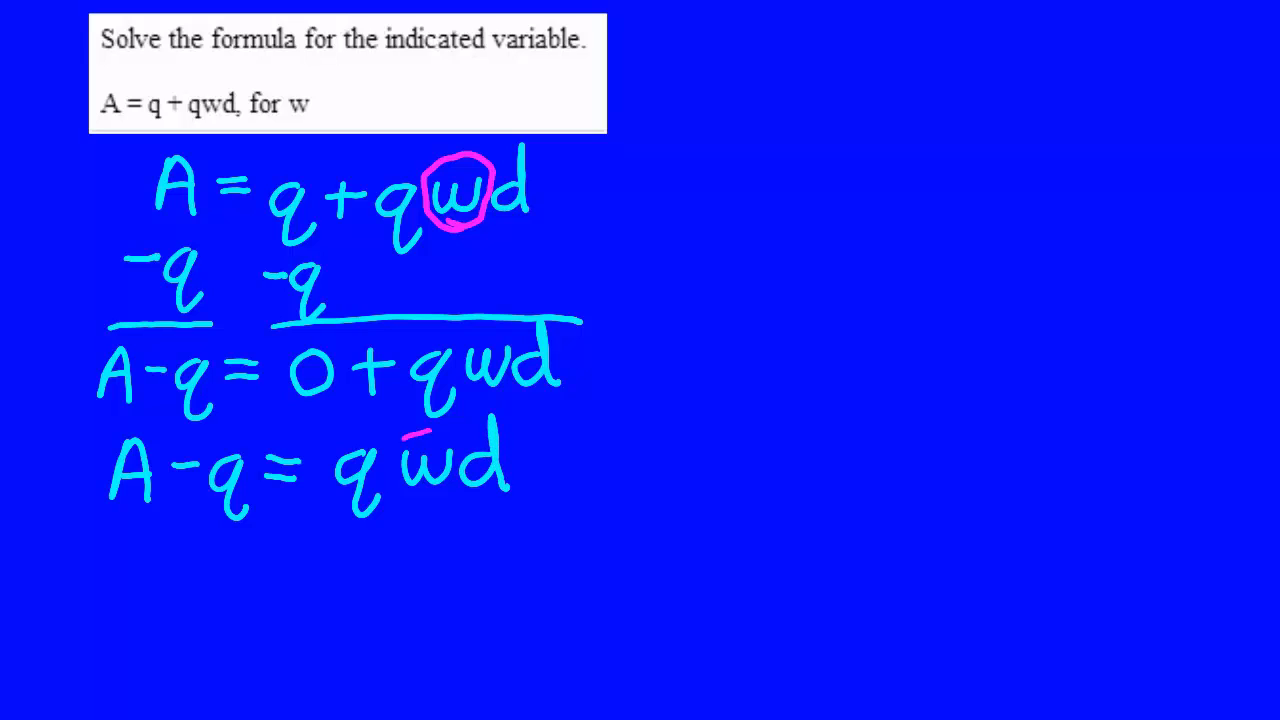
Circle w, divide both sides by qd with fraction bars, and cancel q and d.
drag(400, 440, 440, 500)
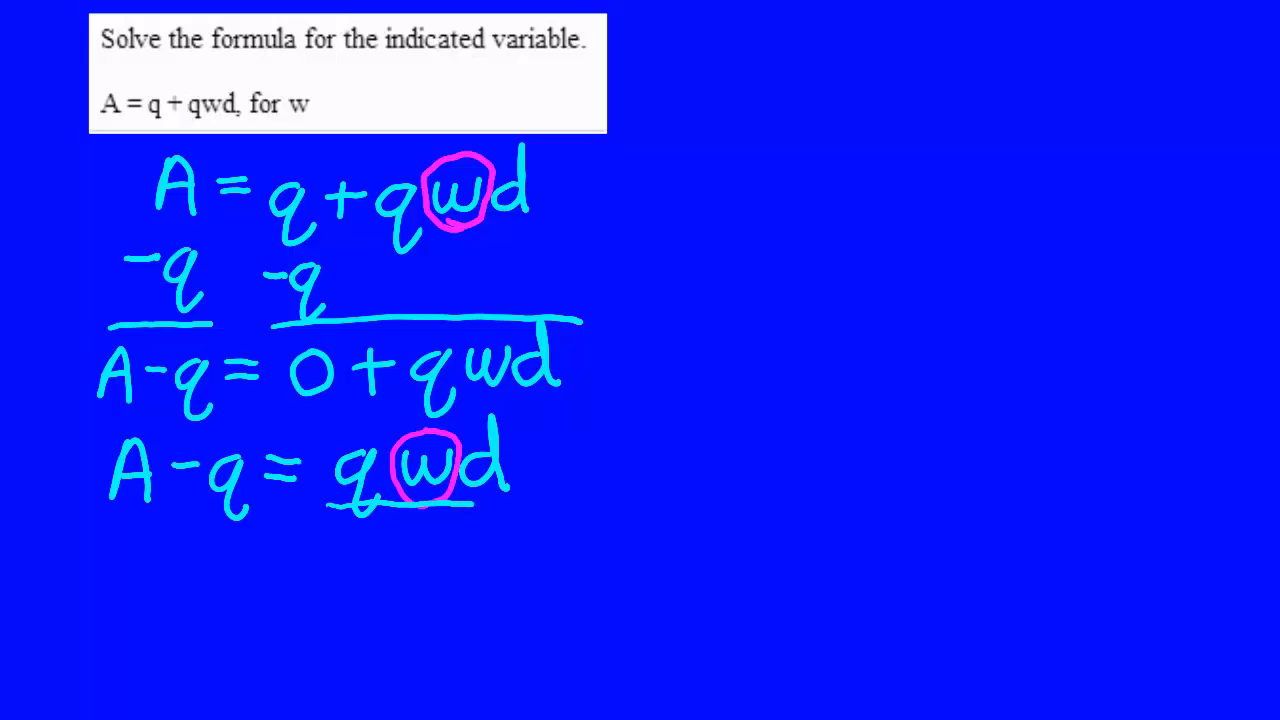
drag(476, 500, 544, 498)
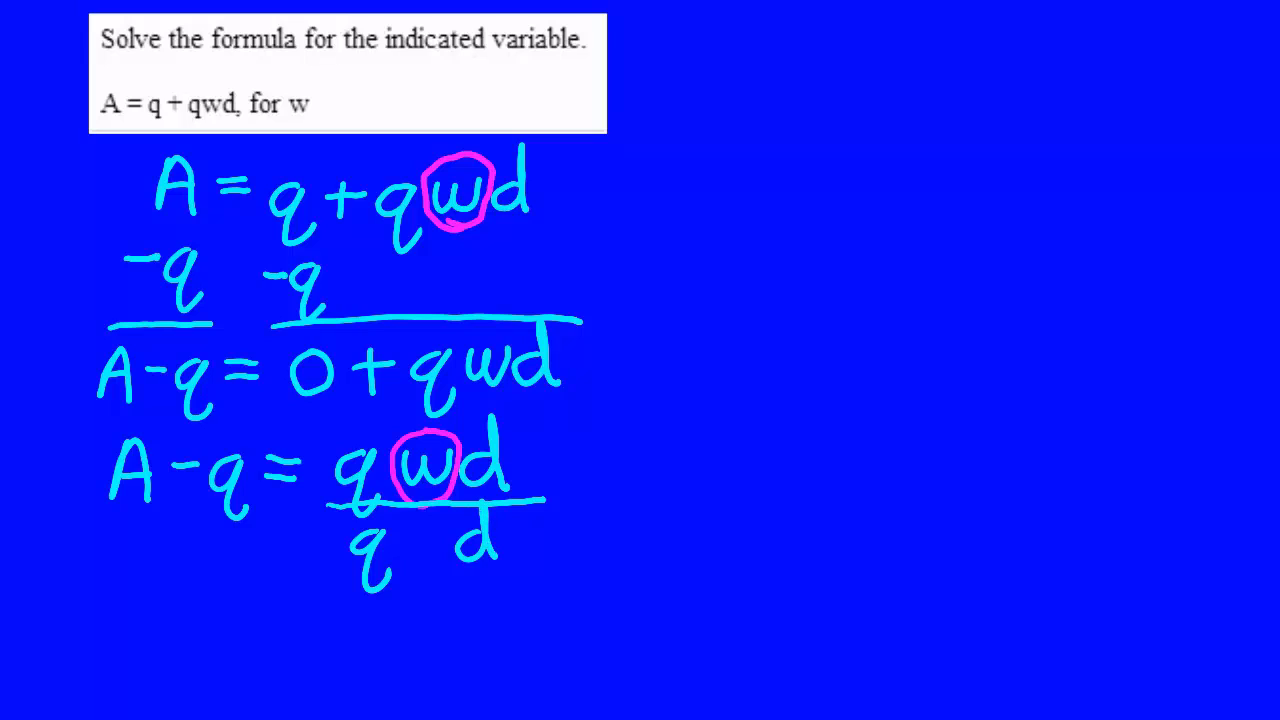
drag(90, 512, 250, 510)
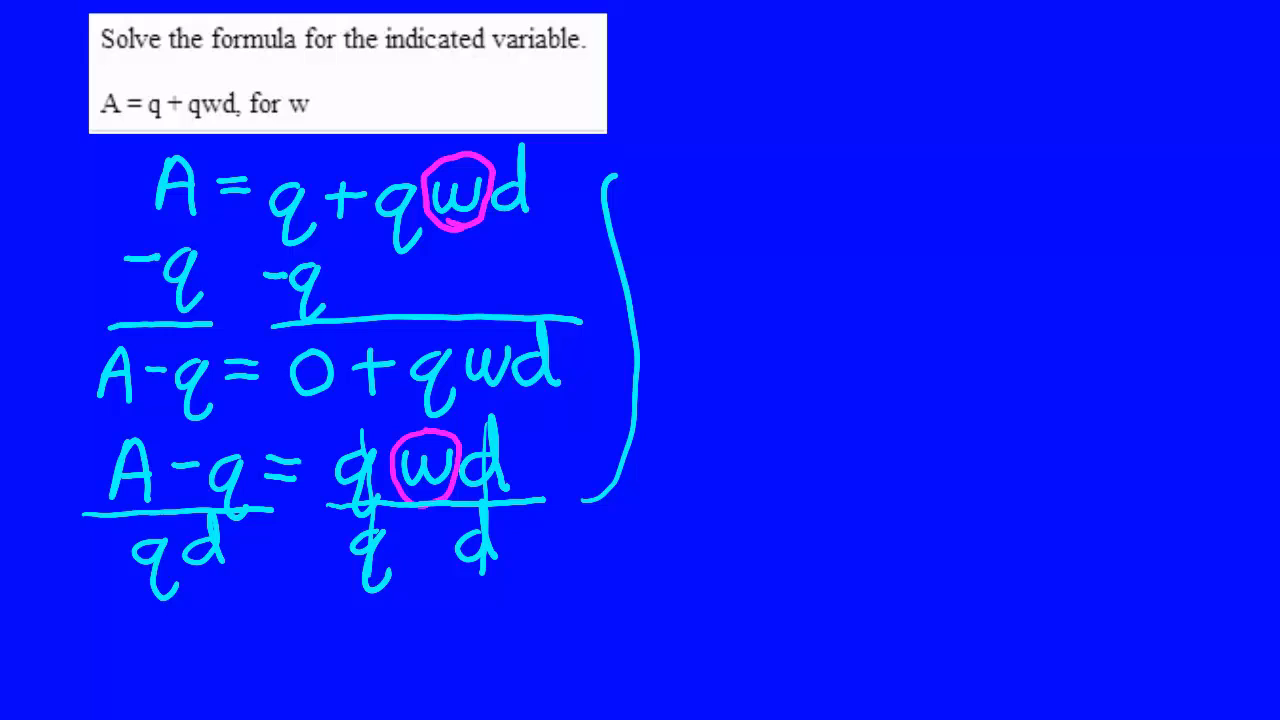
Draw an arrow to the right and begin the final answer w = A − q.
drag(620, 176, 700, 176)
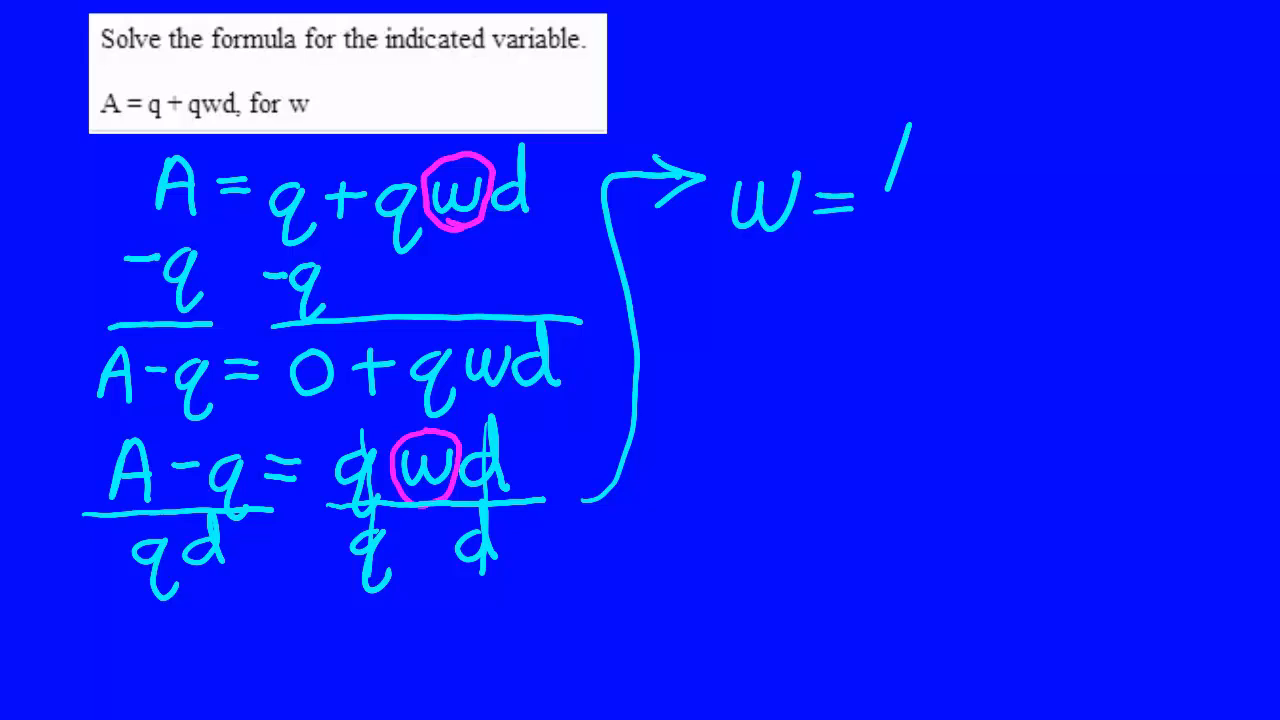
drag(900, 160, 1010, 170)
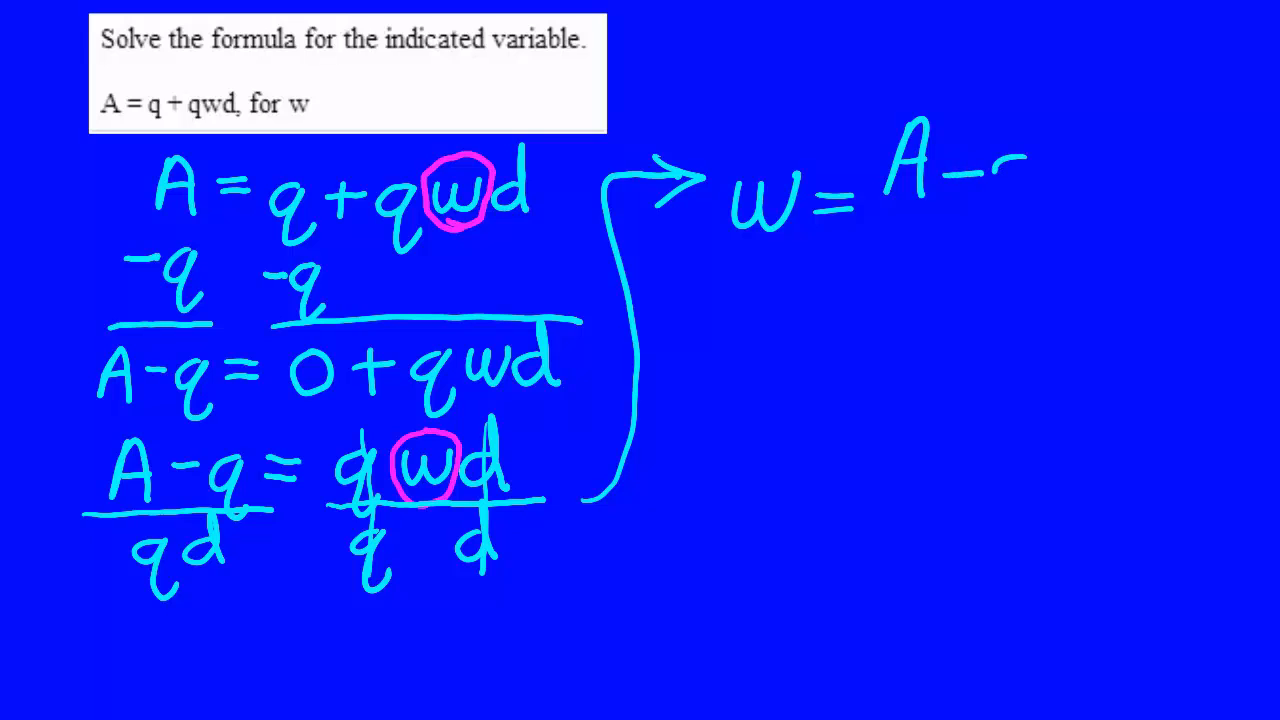